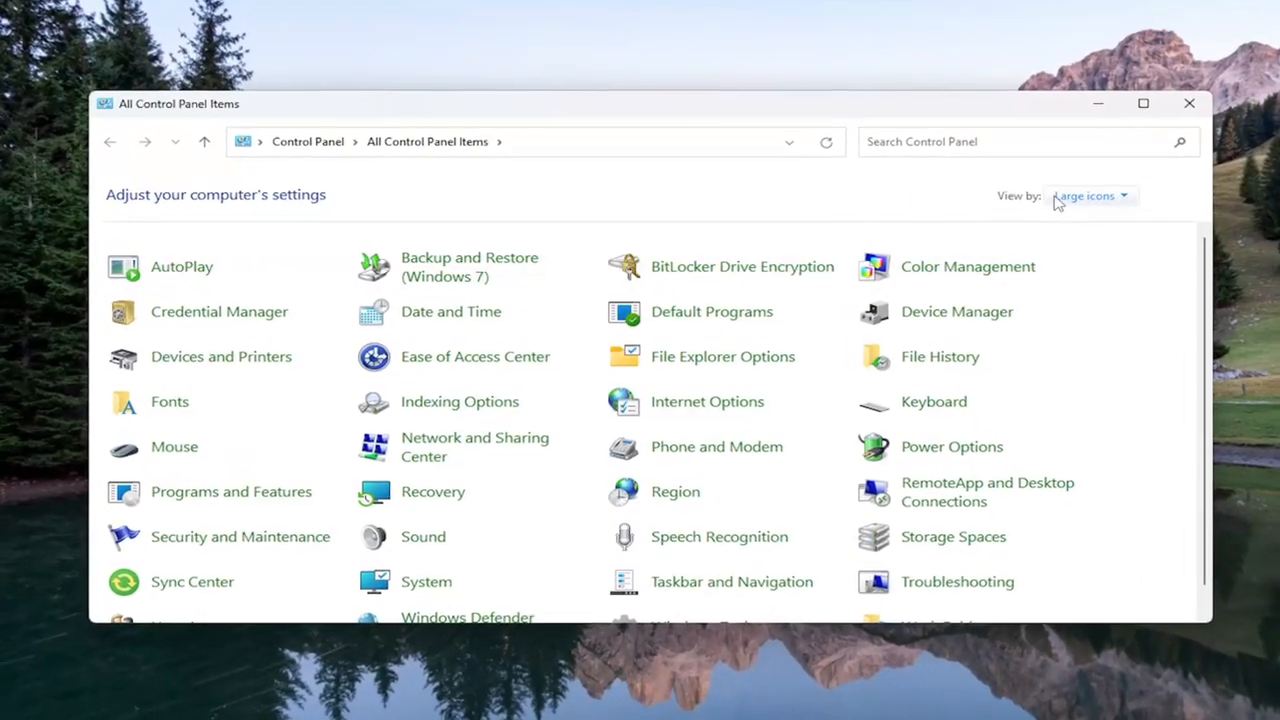
- Switch the Control Panel 'View by' setting from Large icons to Category
{"action": "left_click", "coordinate": [1090, 195]}
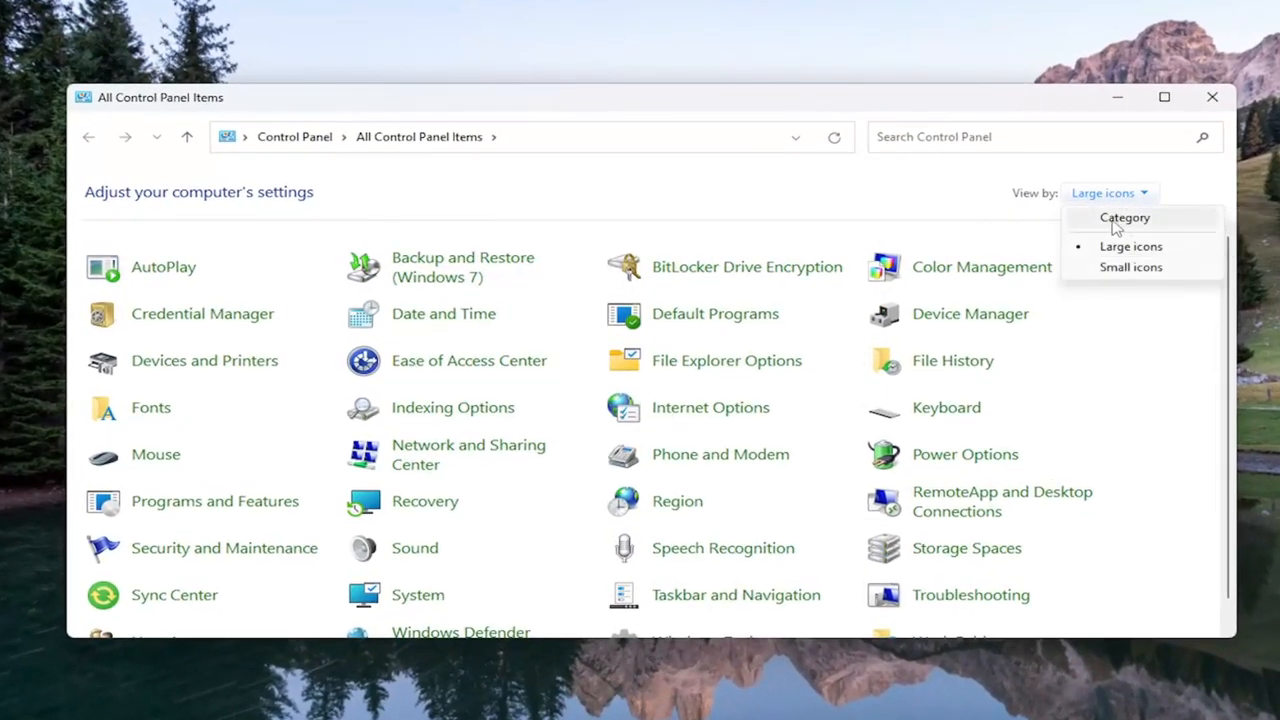
{"action": "left_click", "coordinate": [1125, 217]}
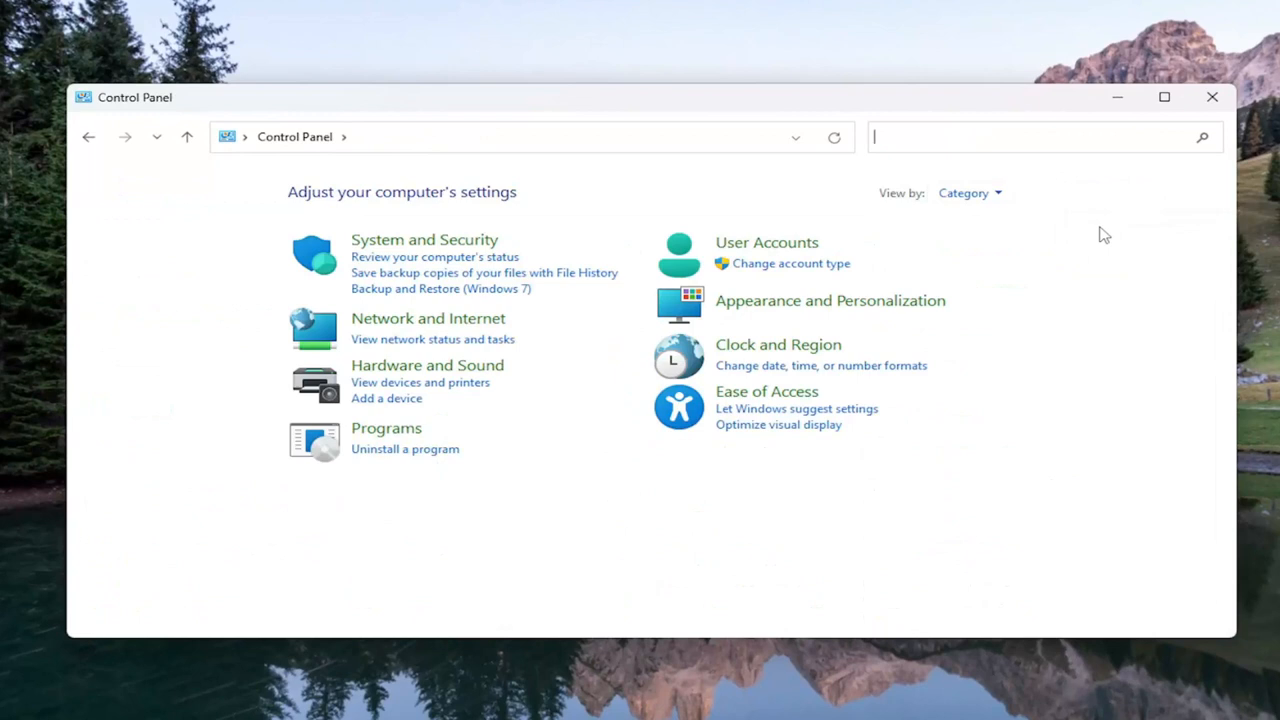
{"action": "mouse_move", "coordinate": [420, 335]}
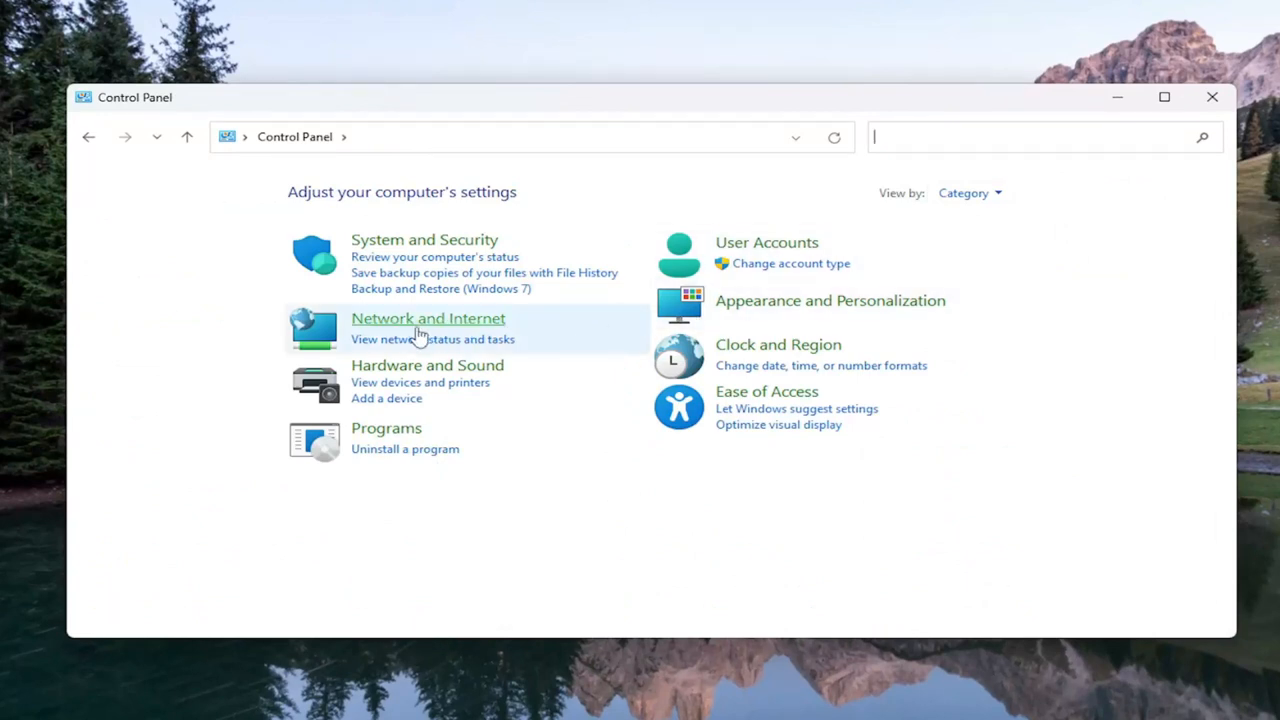
- Turn on media streaming from Network and Sharing Center's media streaming options
{"action": "left_click", "coordinate": [428, 318]}
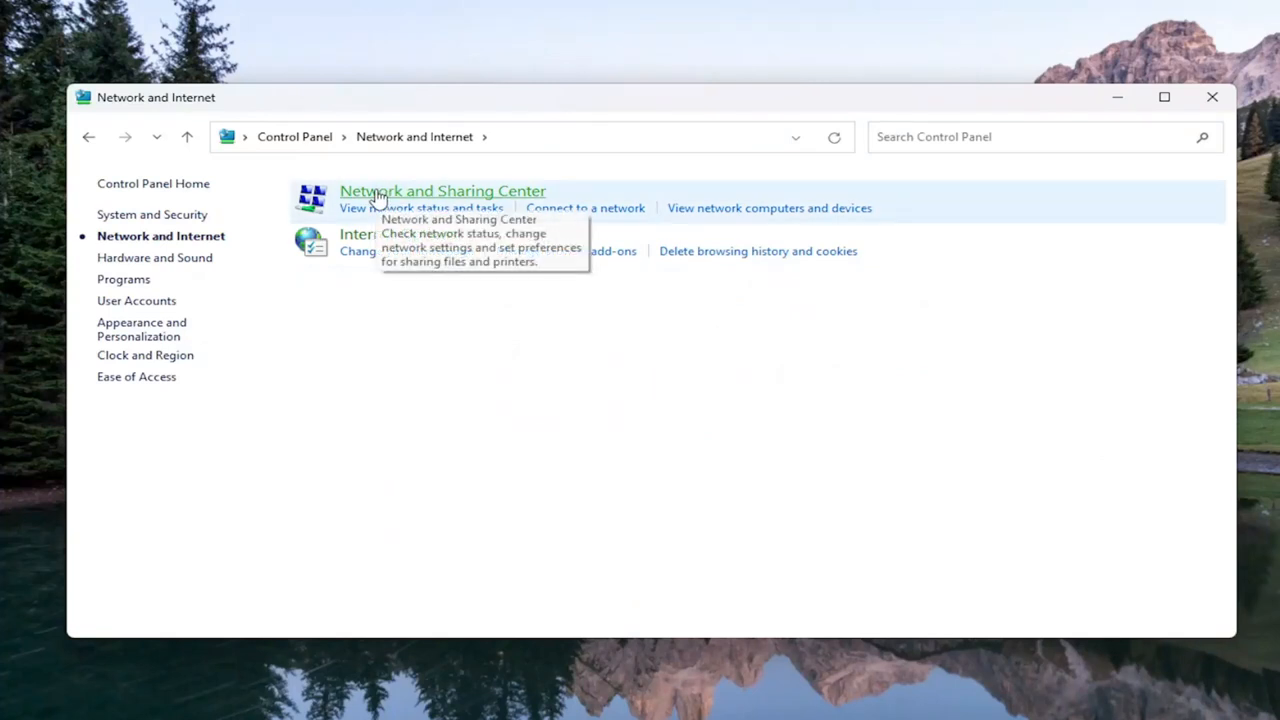
{"action": "left_click", "coordinate": [442, 190]}
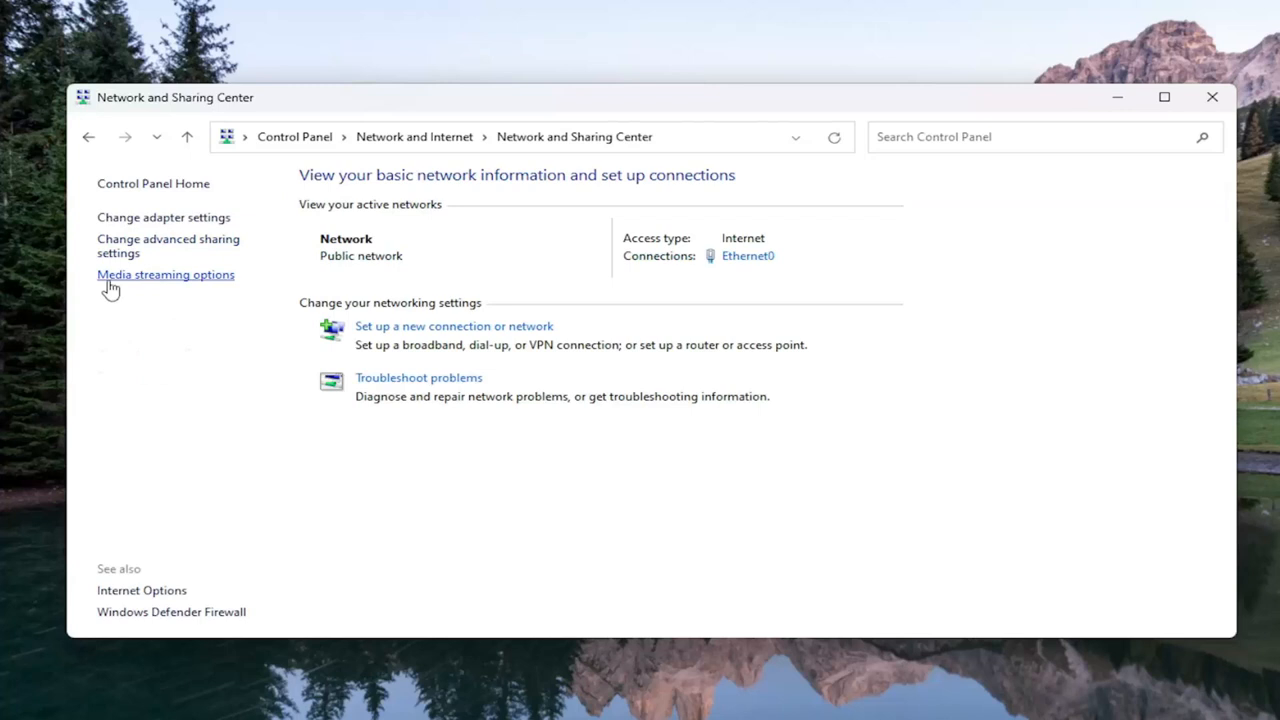
{"action": "left_click", "coordinate": [165, 274]}
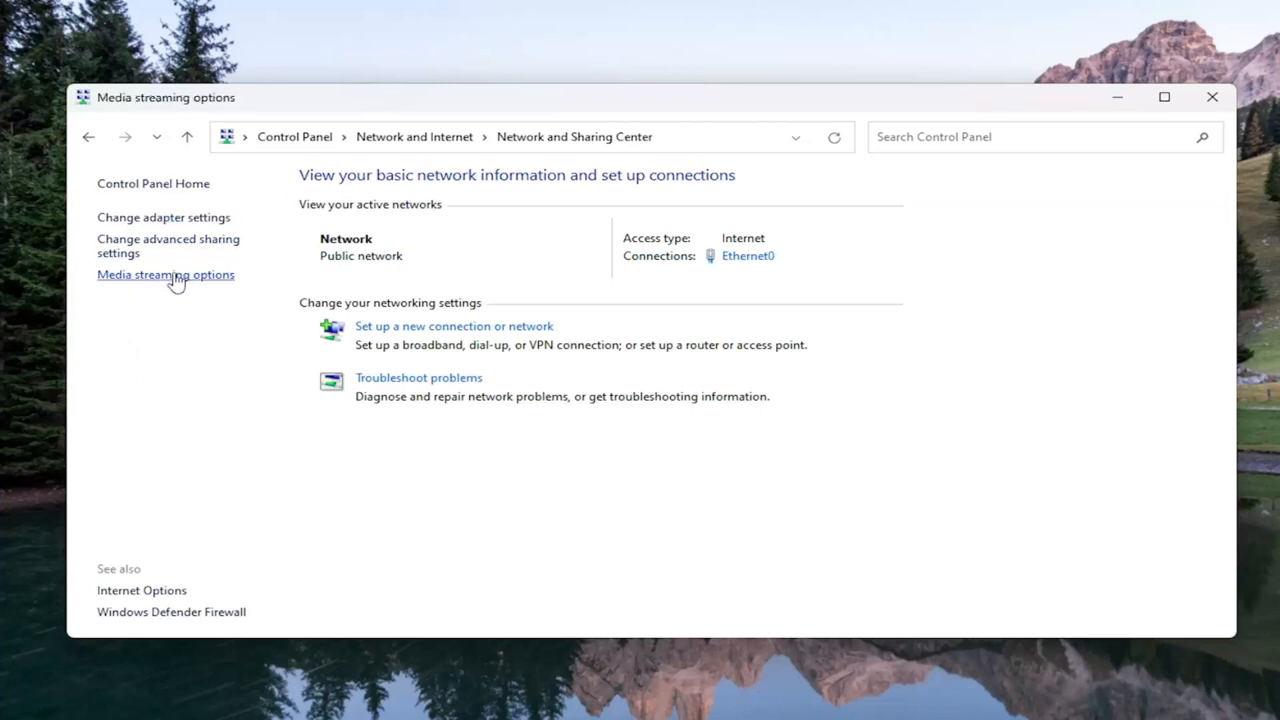
{"action": "left_click", "coordinate": [165, 274]}
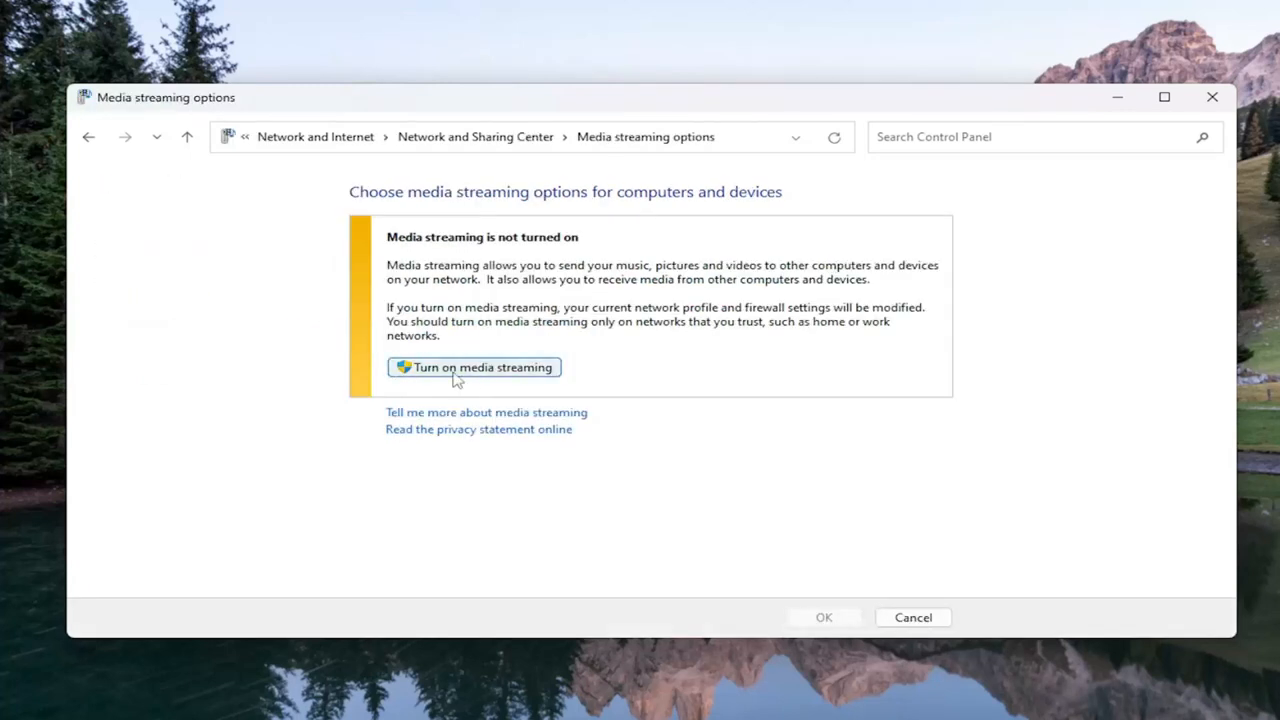
{"action": "left_click", "coordinate": [474, 367]}
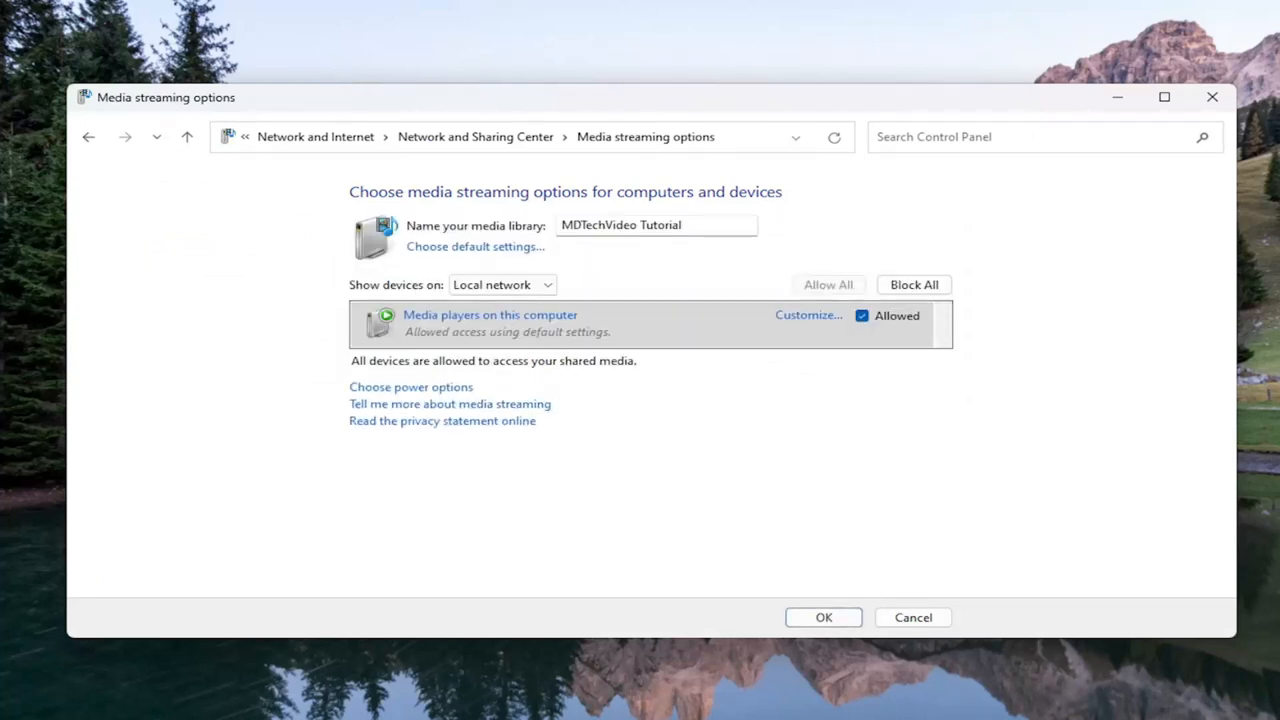
{"action": "mouse_move", "coordinate": [808, 322]}
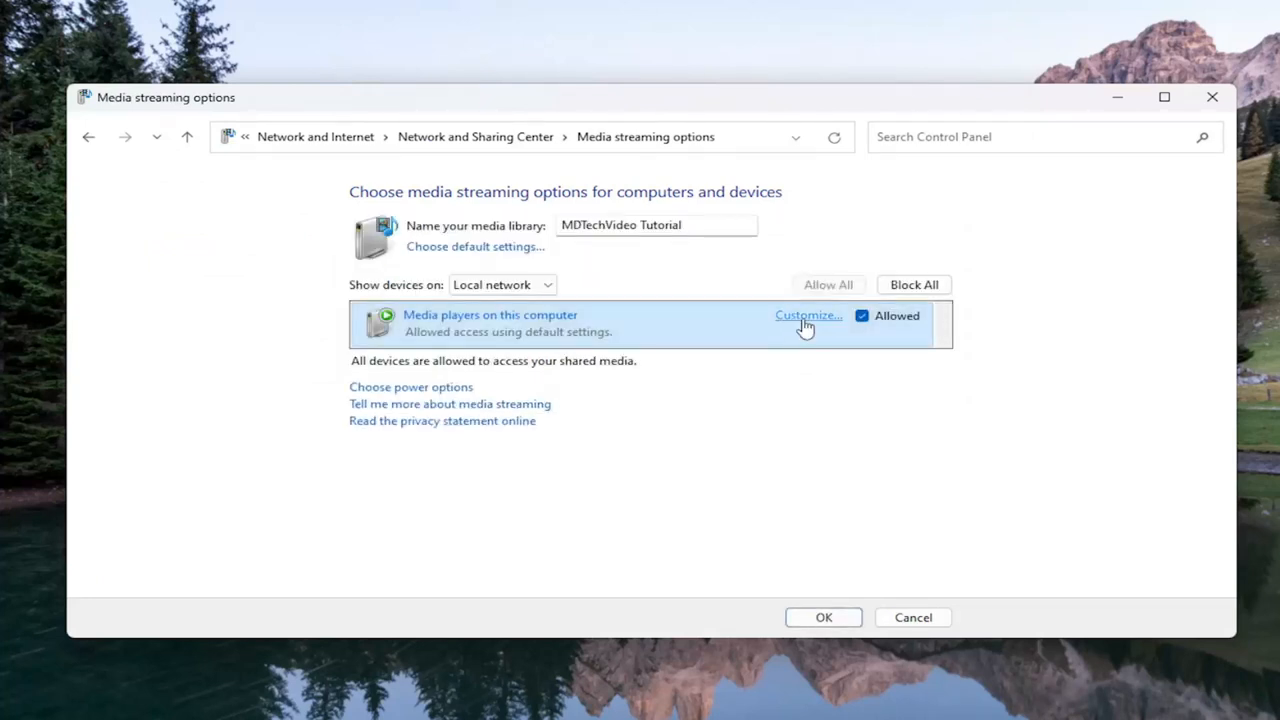
- Uncheck 'Use default settings' for media players on this computer and confirm with OK
{"action": "left_click", "coordinate": [805, 315]}
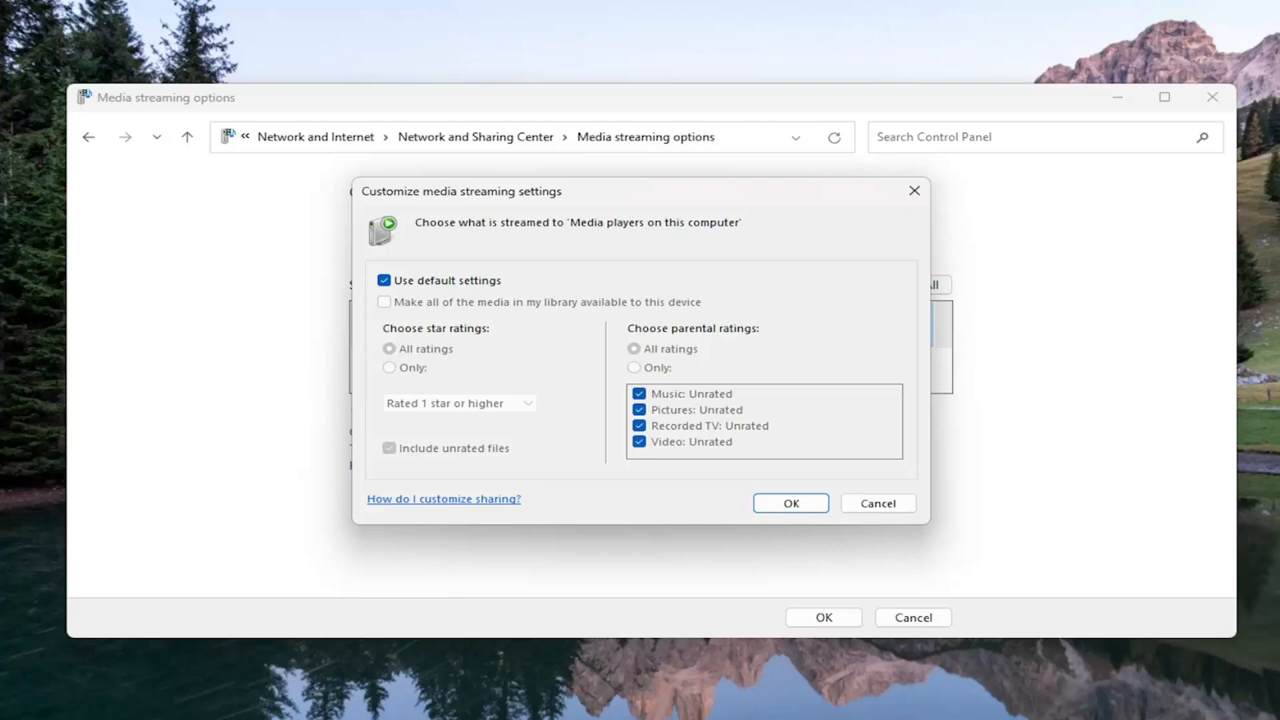
{"action": "mouse_move", "coordinate": [824, 488]}
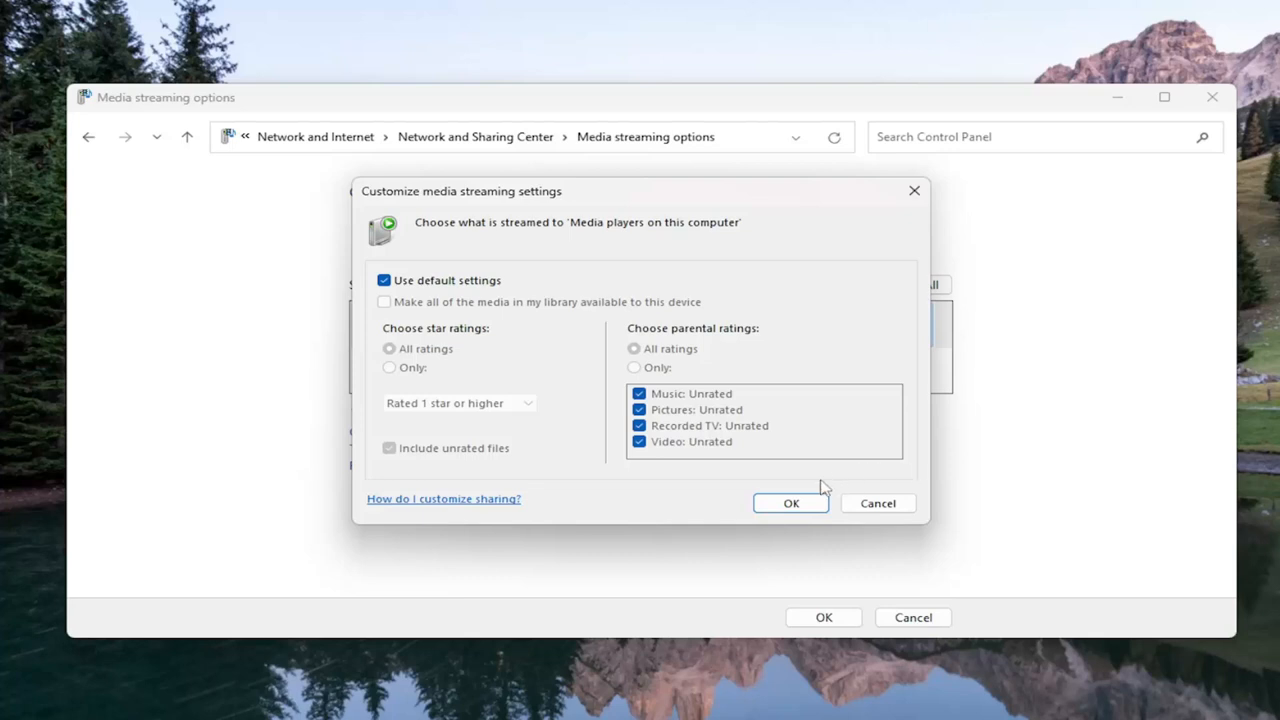
{"action": "mouse_move", "coordinate": [545, 465]}
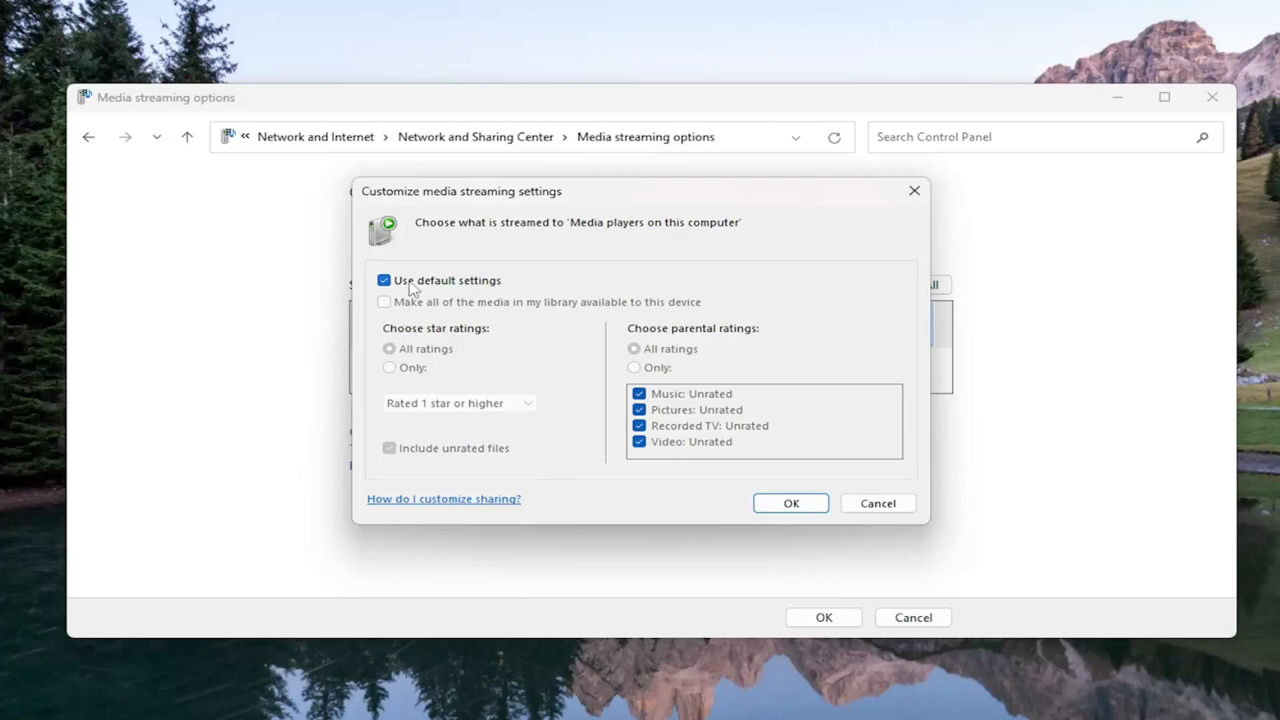
{"action": "left_click", "coordinate": [384, 280]}
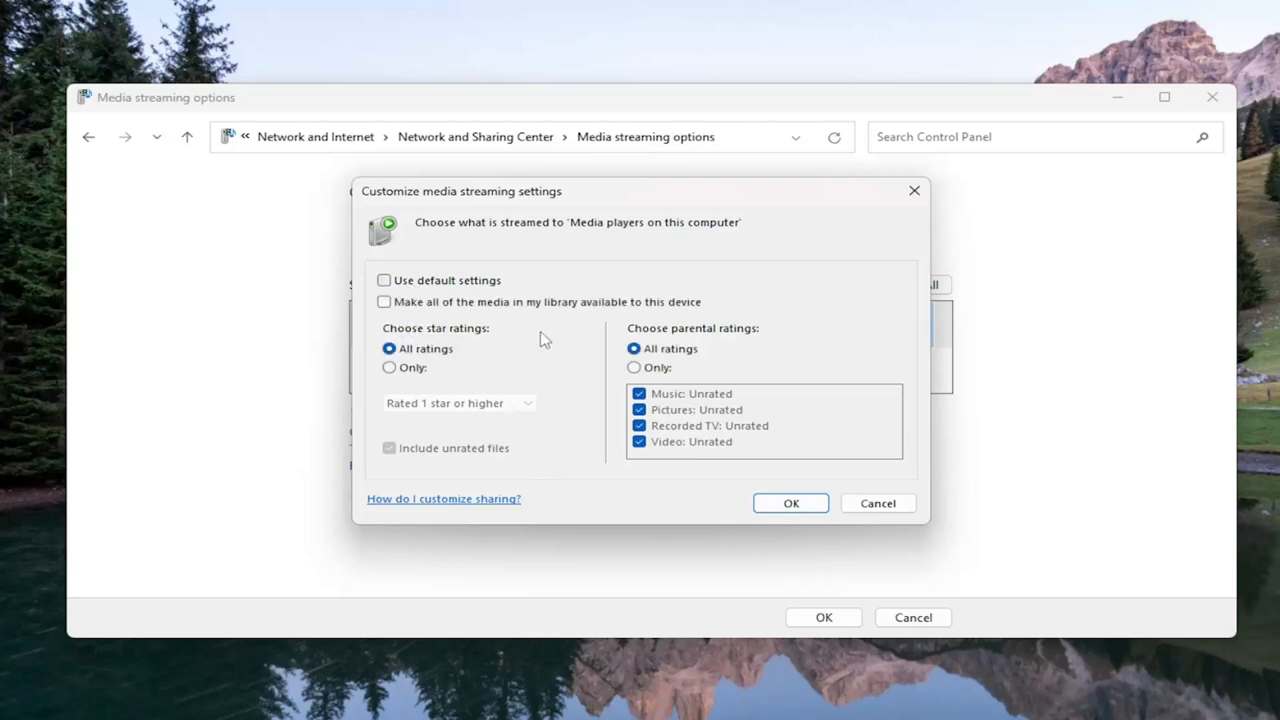
{"action": "mouse_move", "coordinate": [790, 502]}
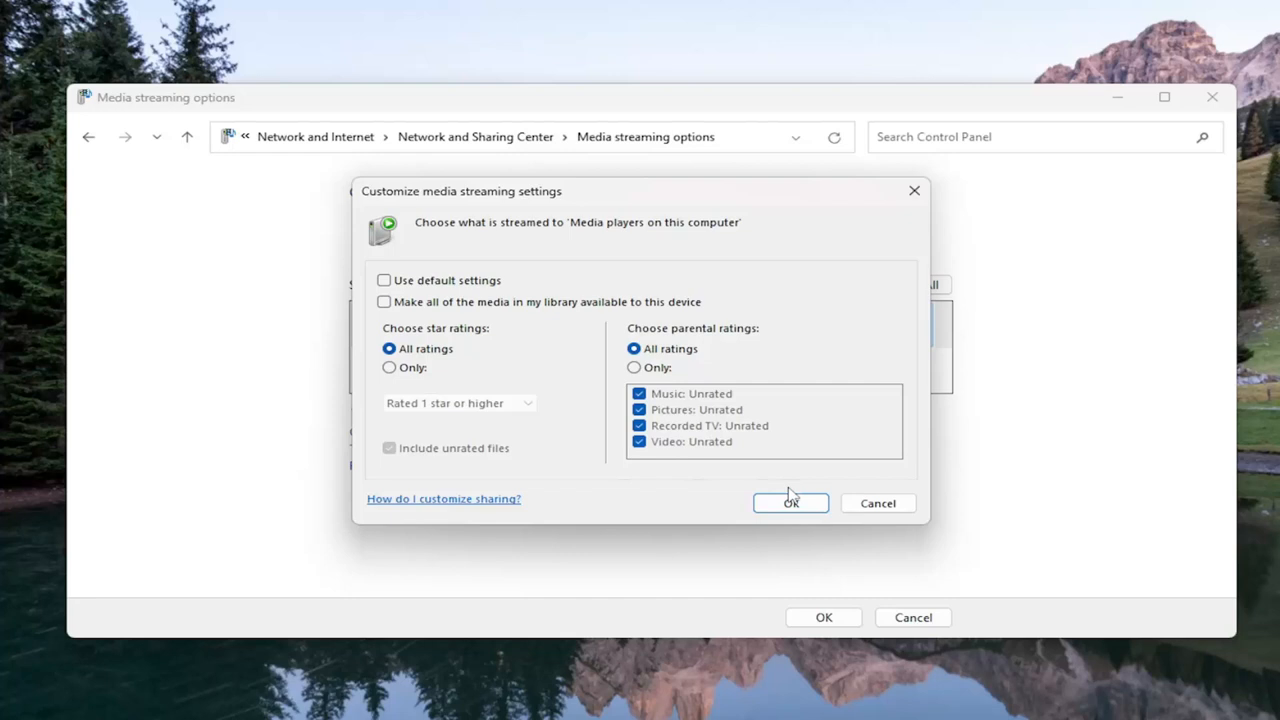
{"action": "left_click", "coordinate": [790, 502]}
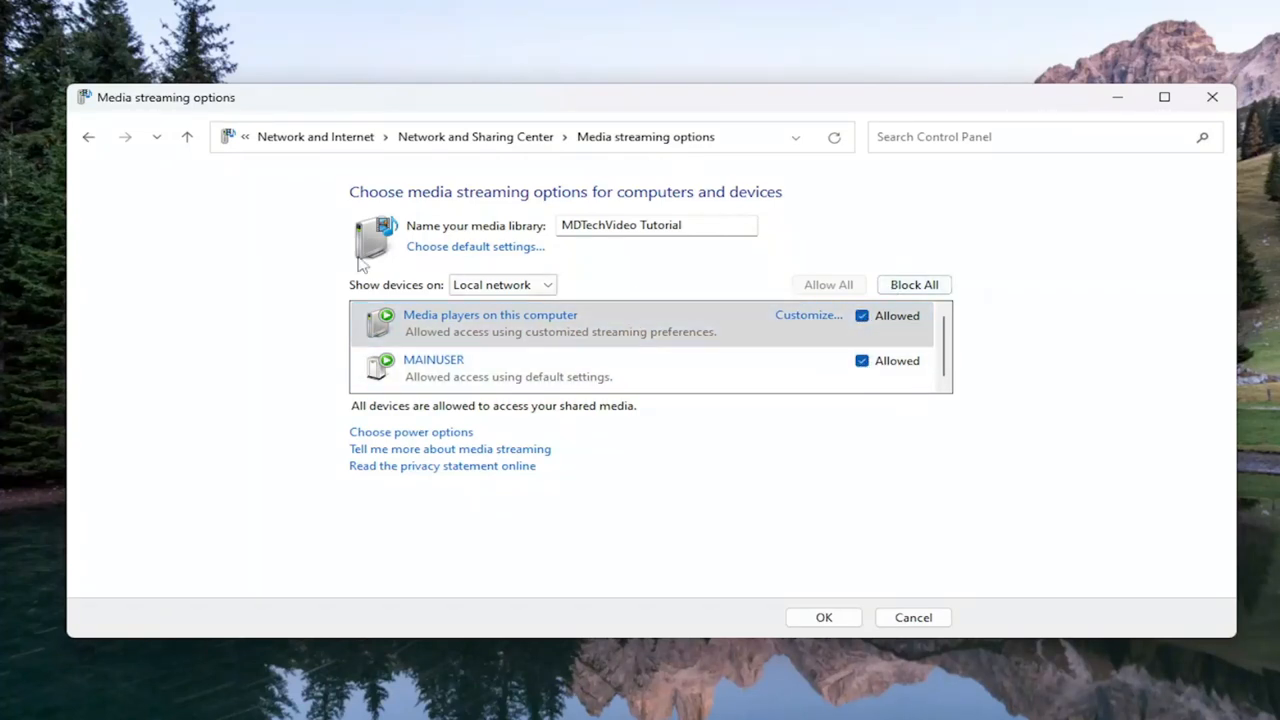
{"action": "left_click", "coordinate": [545, 285]}
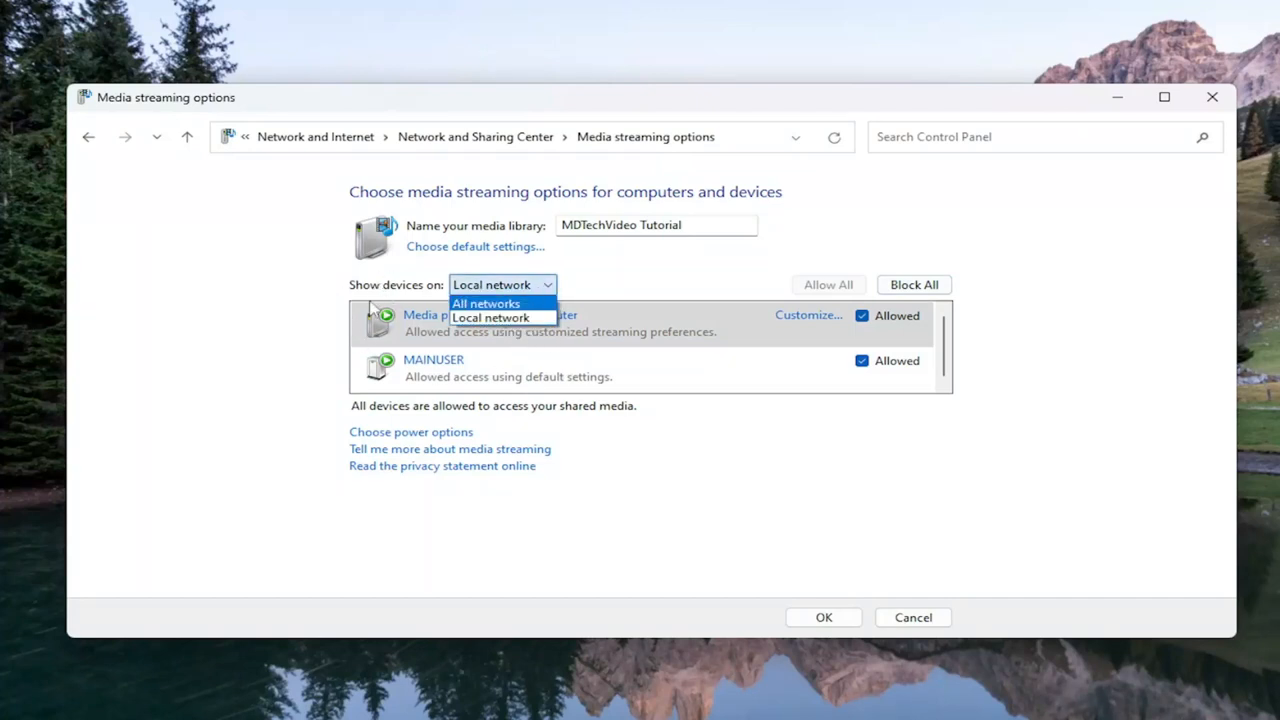
{"action": "mouse_move", "coordinate": [513, 303]}
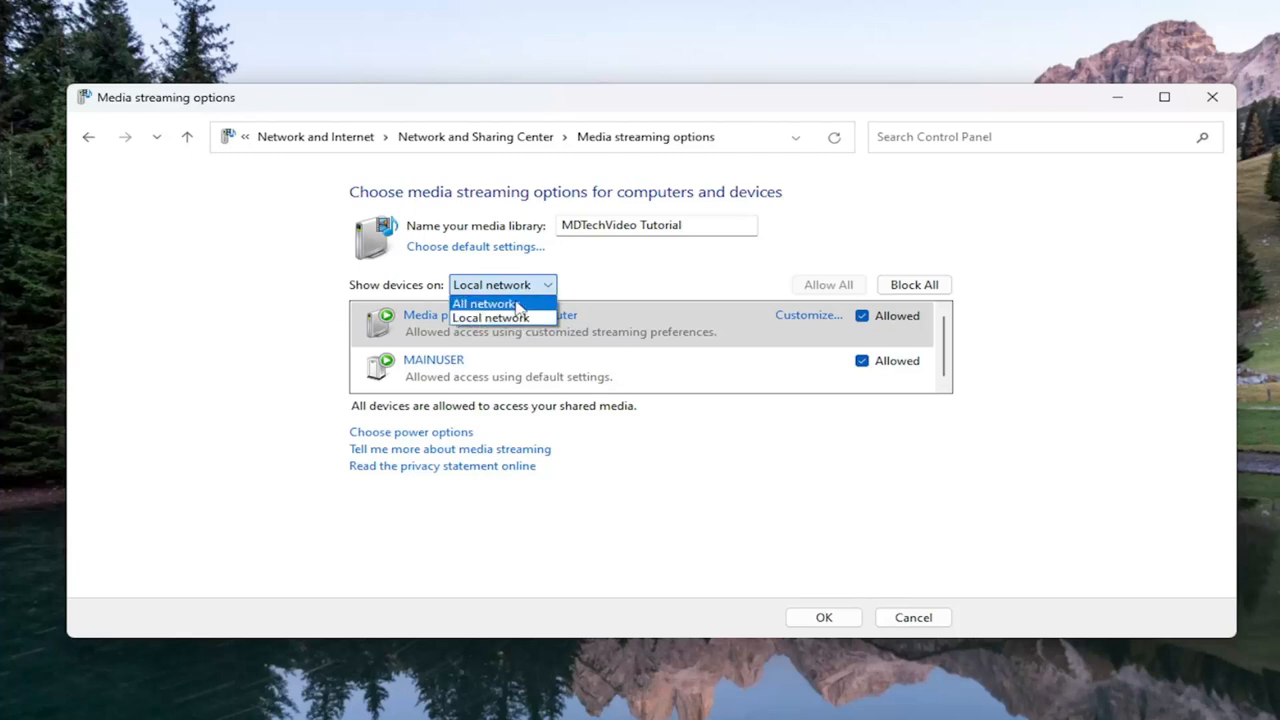
{"action": "left_click", "coordinate": [490, 317]}
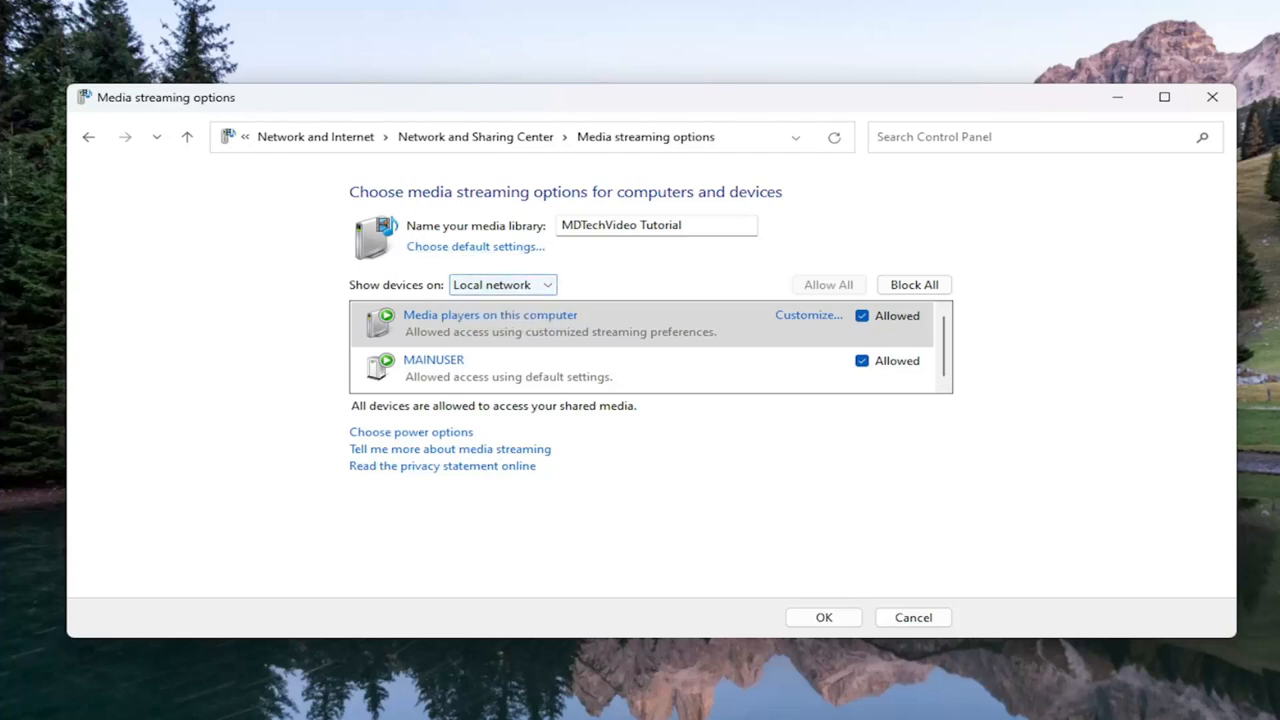
{"action": "triple_click", "coordinate": [657, 224]}
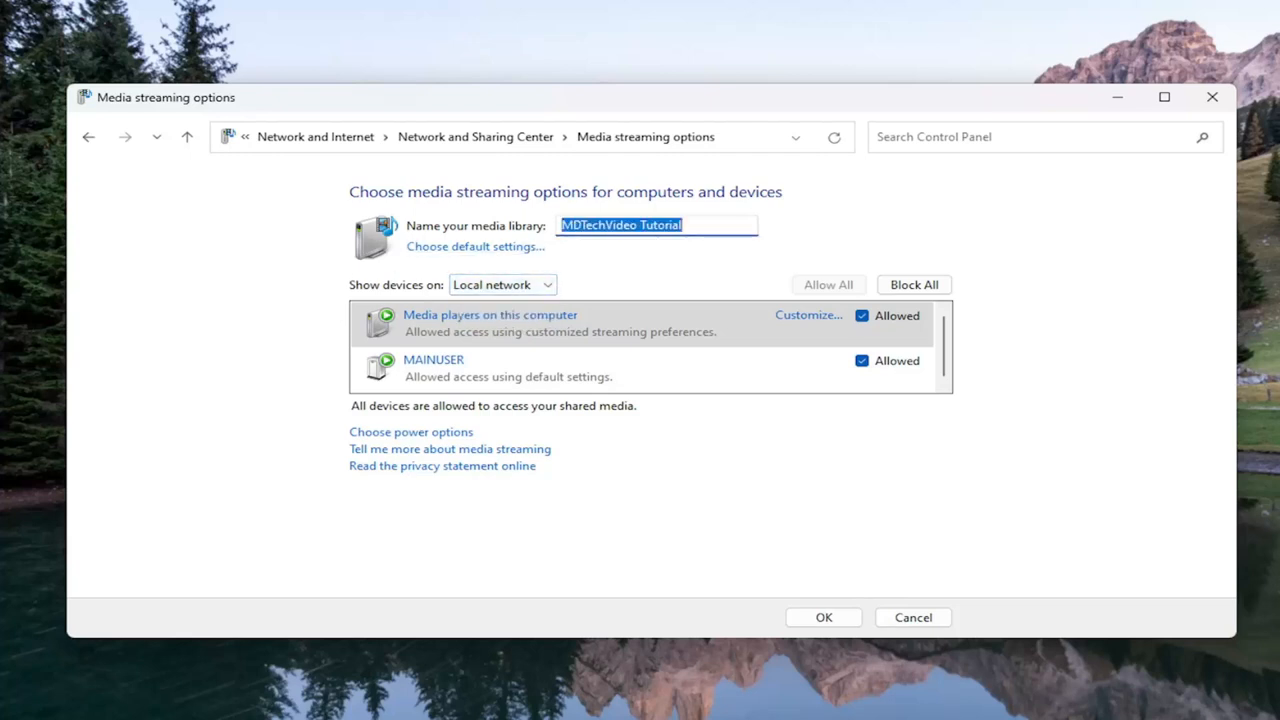